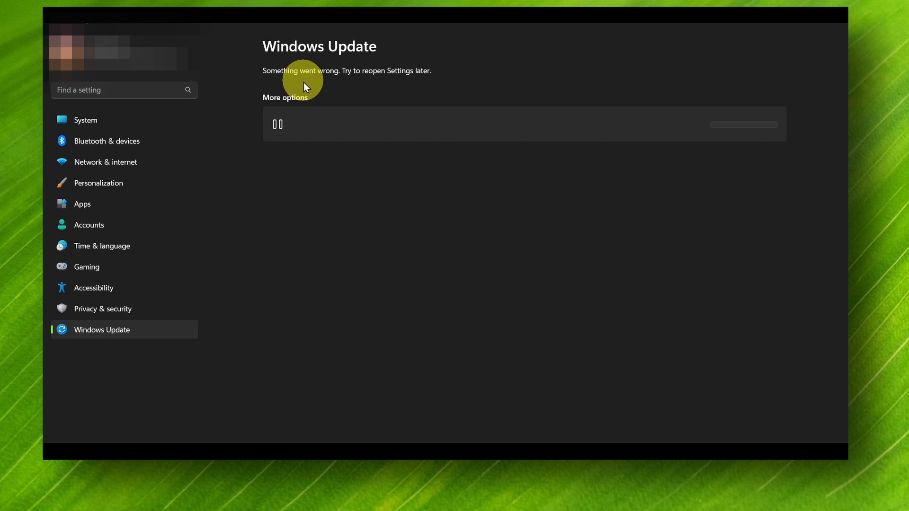
pyautogui.moveTo(261, 62)
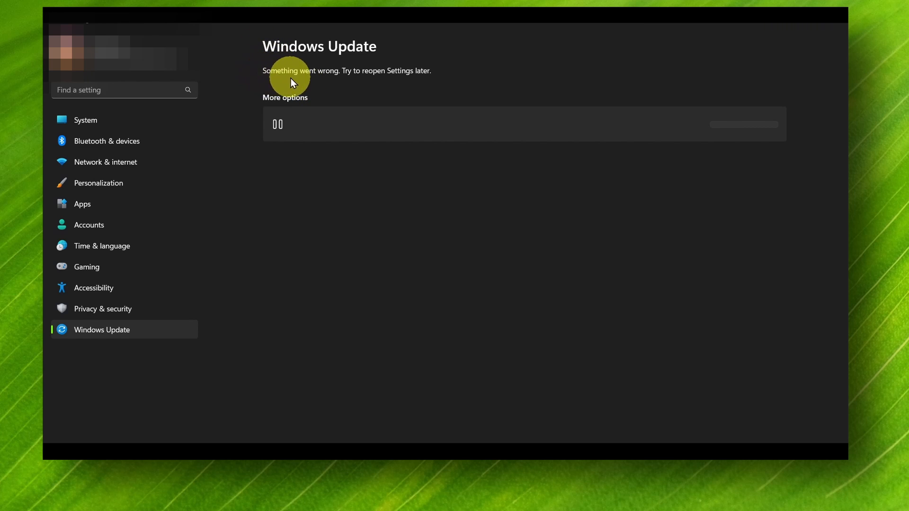
pyautogui.moveTo(335, 85)
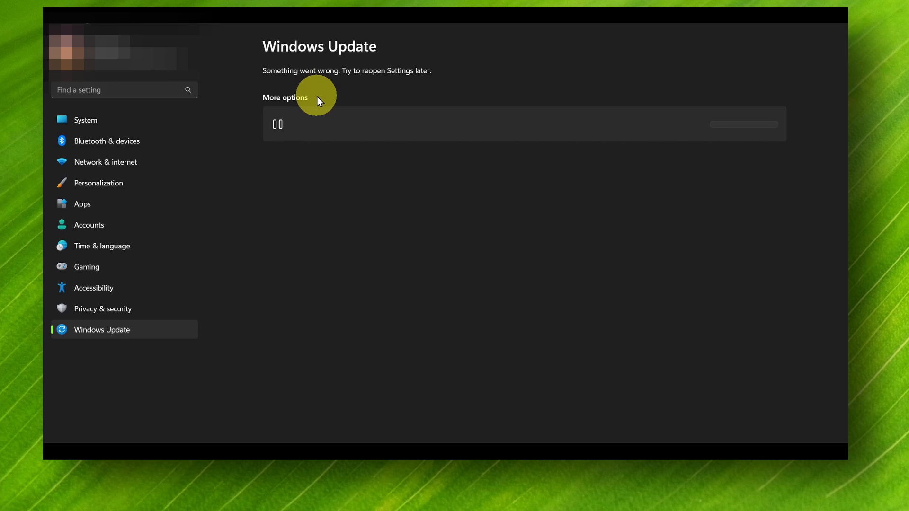
pyautogui.moveTo(326, 87)
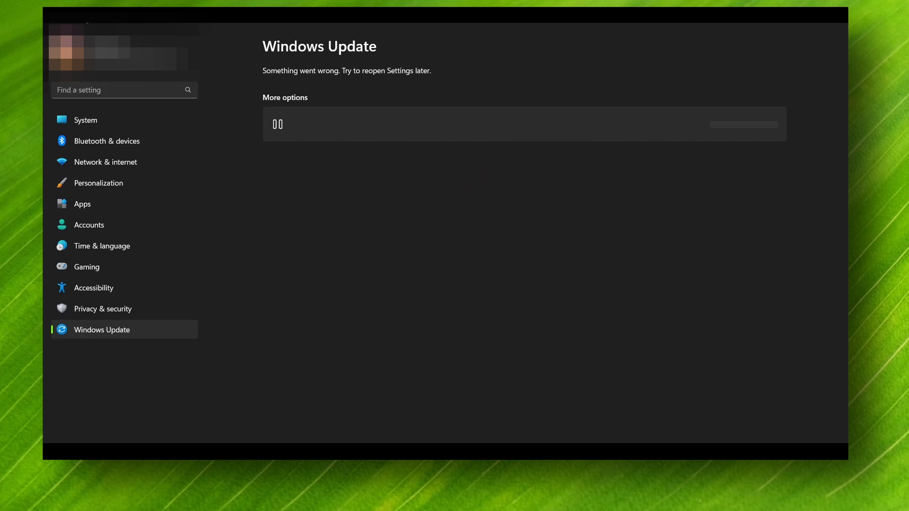
# Bring up the Start/Search panel from the failing Windows Update page
pyautogui.click(371, 293)
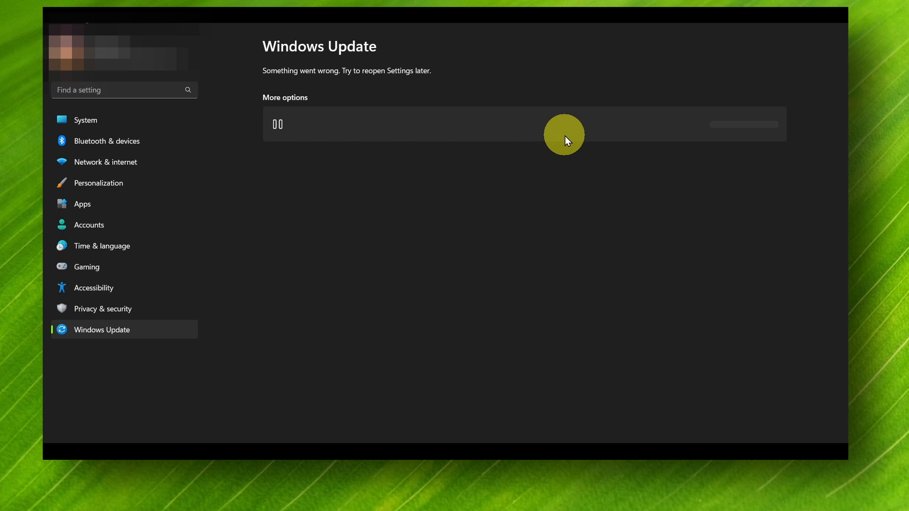
pyautogui.moveTo(668, 87)
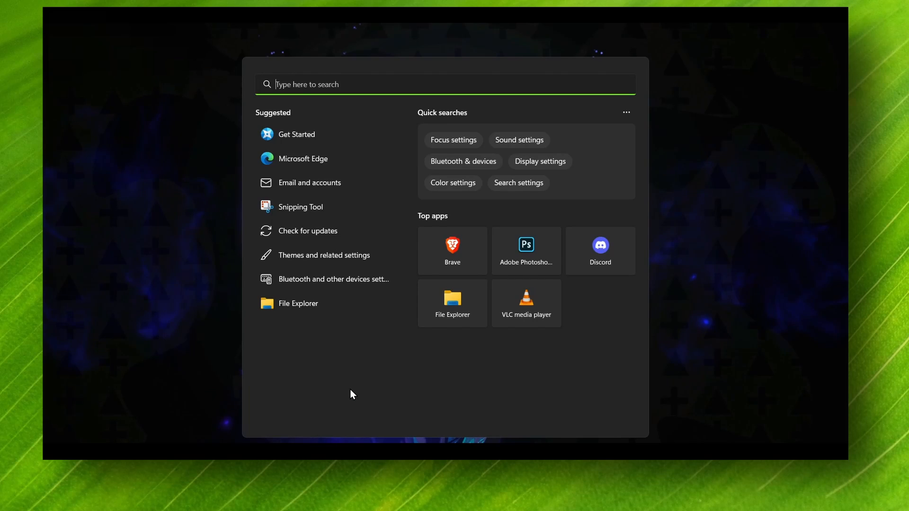
# Search 'windows Update settings' and go to the Troubleshoot settings result
pyautogui.write('windows Update settings')
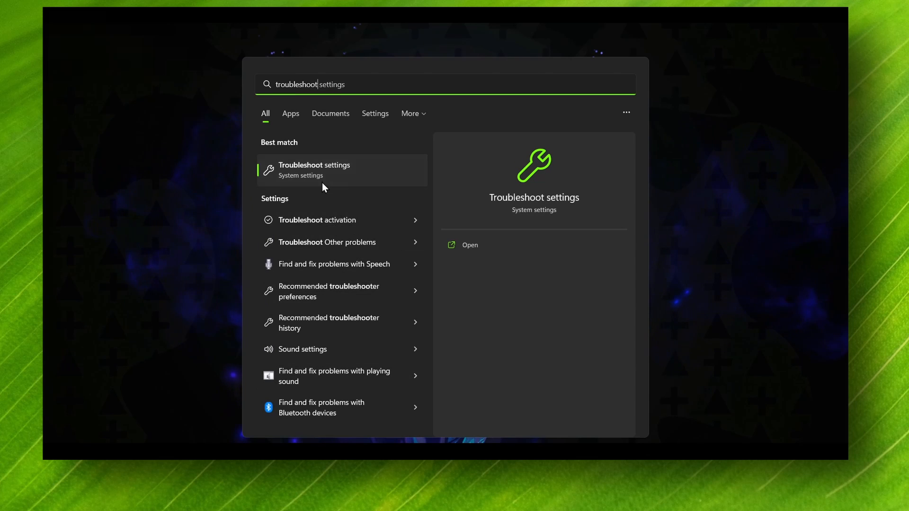
pyautogui.click(314, 169)
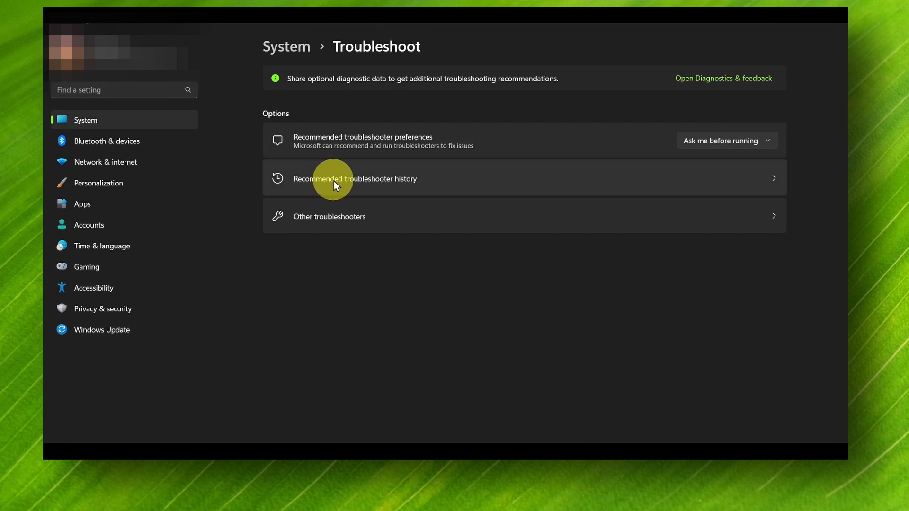
# Run the Windows Update troubleshooter from Other troubleshooters and let it complete
pyautogui.click(328, 216)
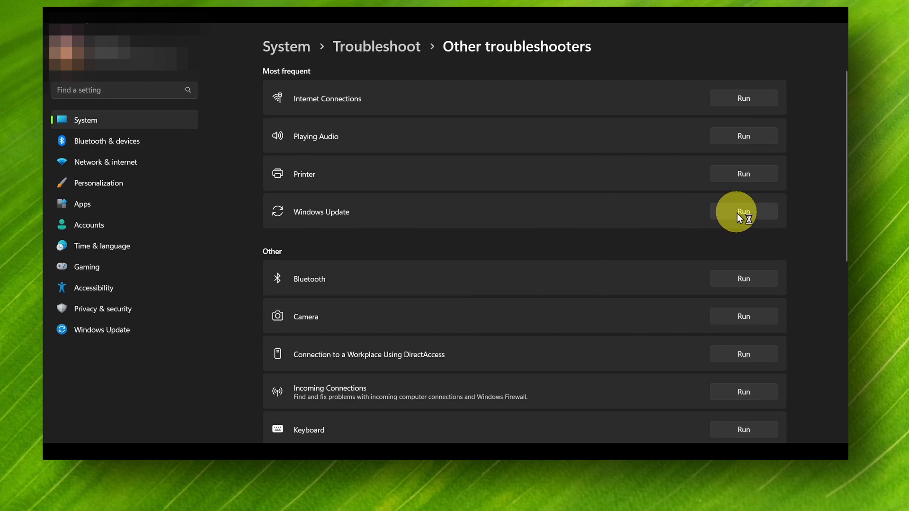
pyautogui.click(743, 211)
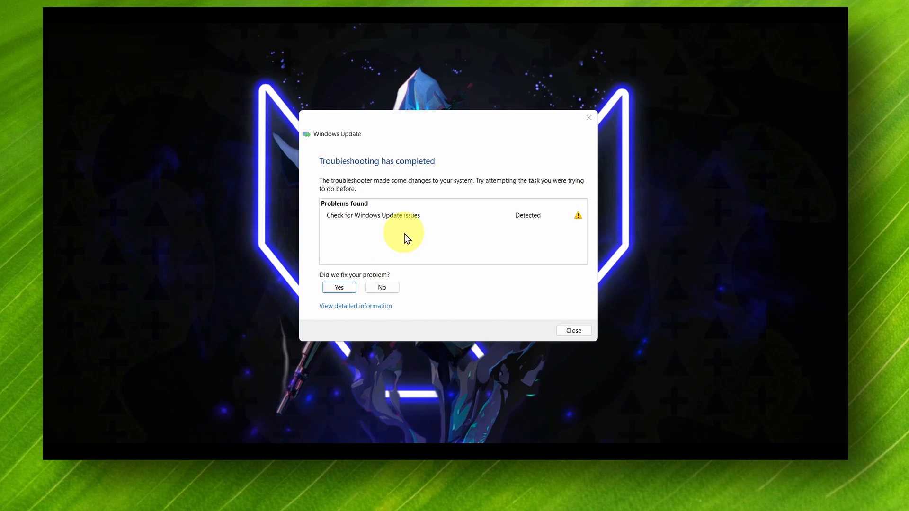
pyautogui.moveTo(388, 183)
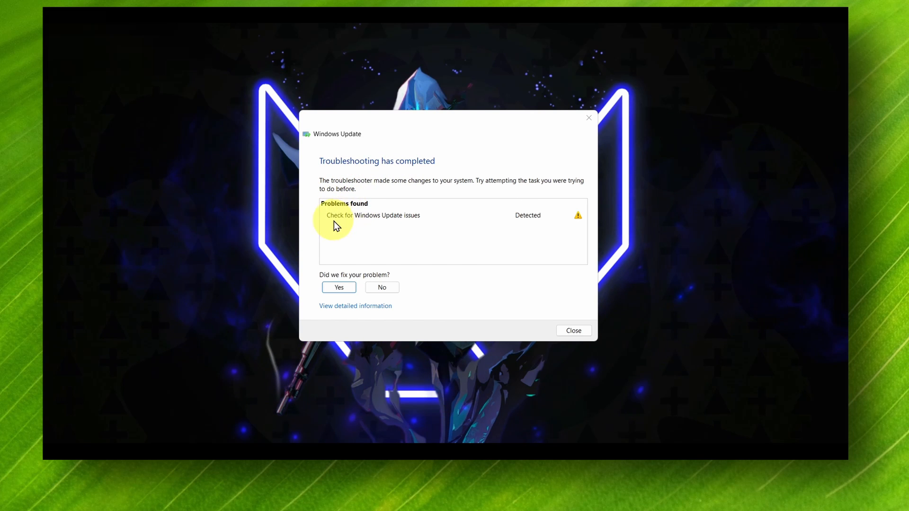
pyautogui.moveTo(410, 226)
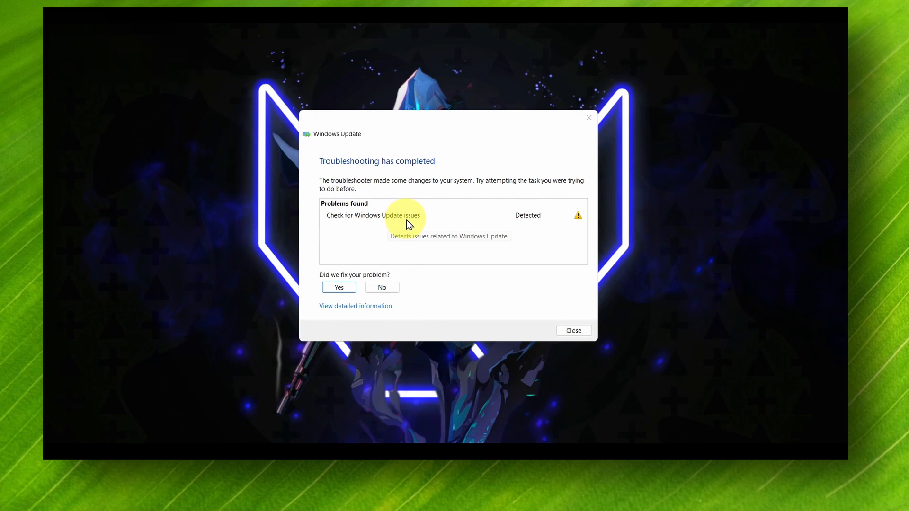
pyautogui.moveTo(439, 222)
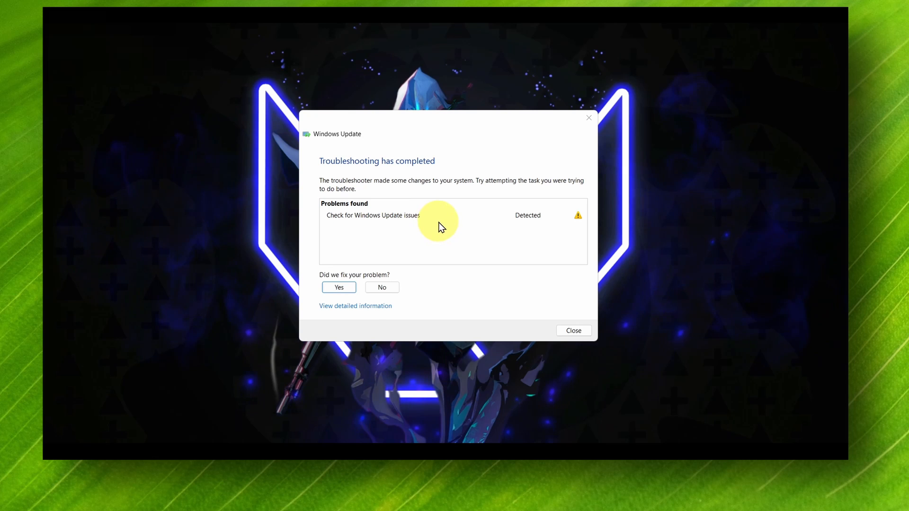
# Close the finished troubleshooter after reviewing the detected Windows Update issue
pyautogui.click(572, 331)
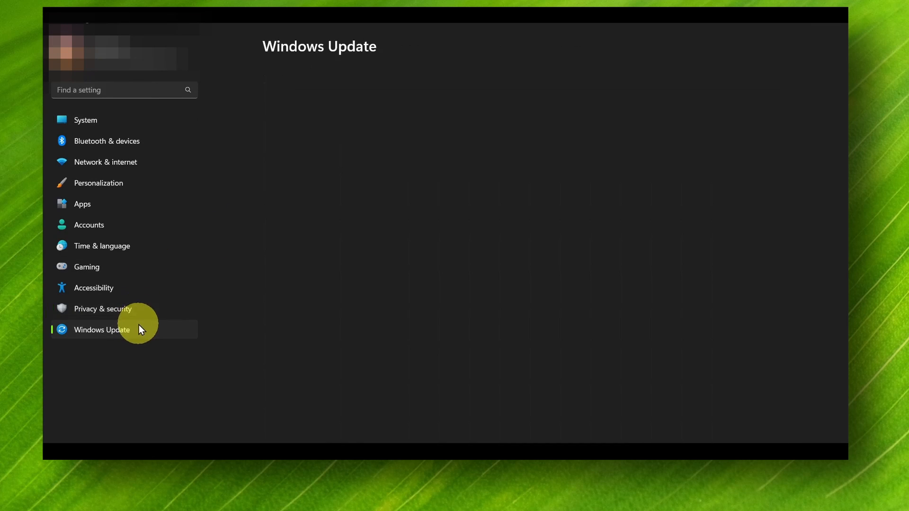
# Reload Windows Update to see 'You're up to date', then search for 'services'
pyautogui.click(101, 329)
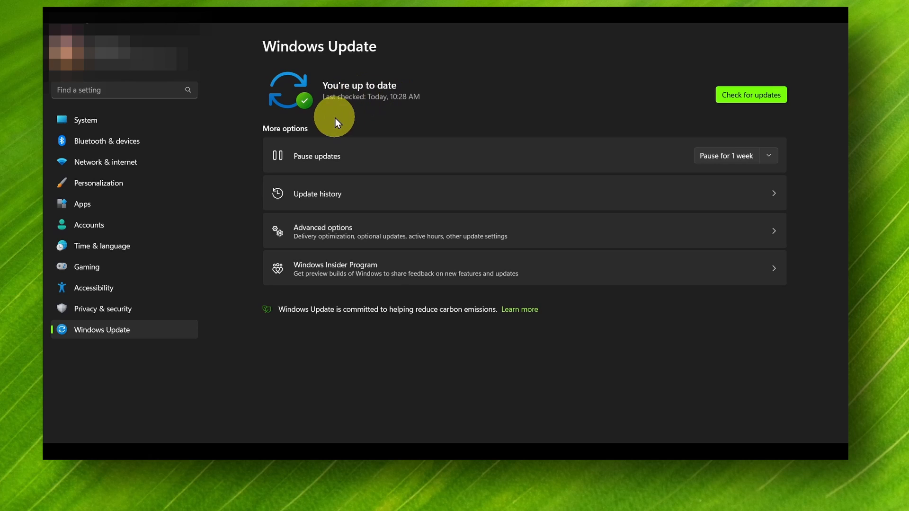
pyautogui.moveTo(274, 76)
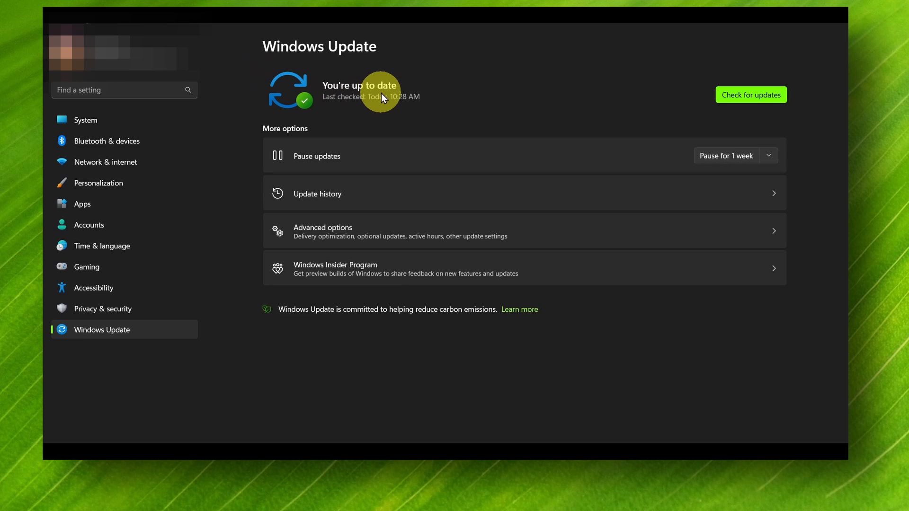
pyautogui.moveTo(718, 97)
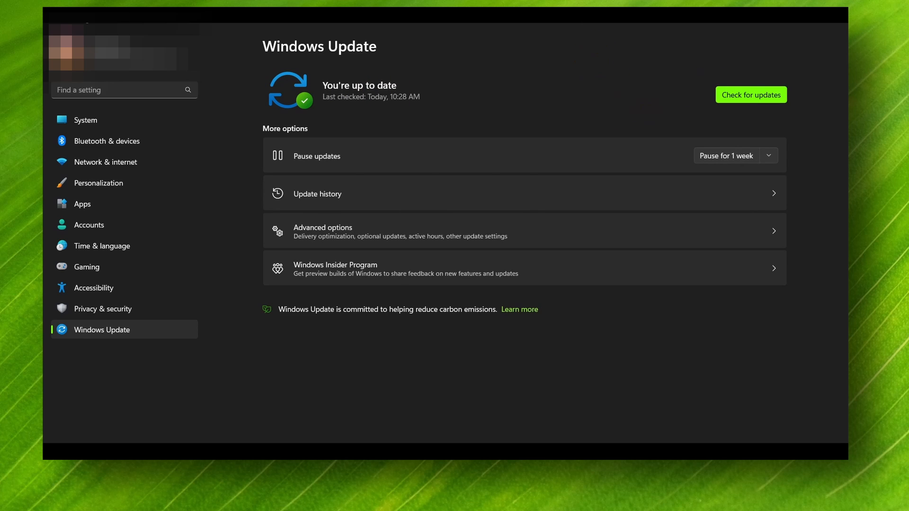
pyautogui.write('services')
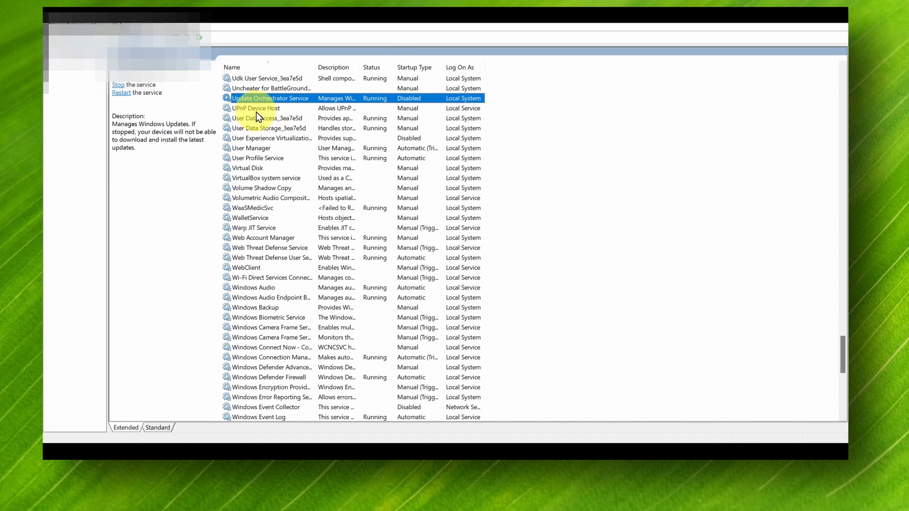
pyautogui.moveTo(326, 102)
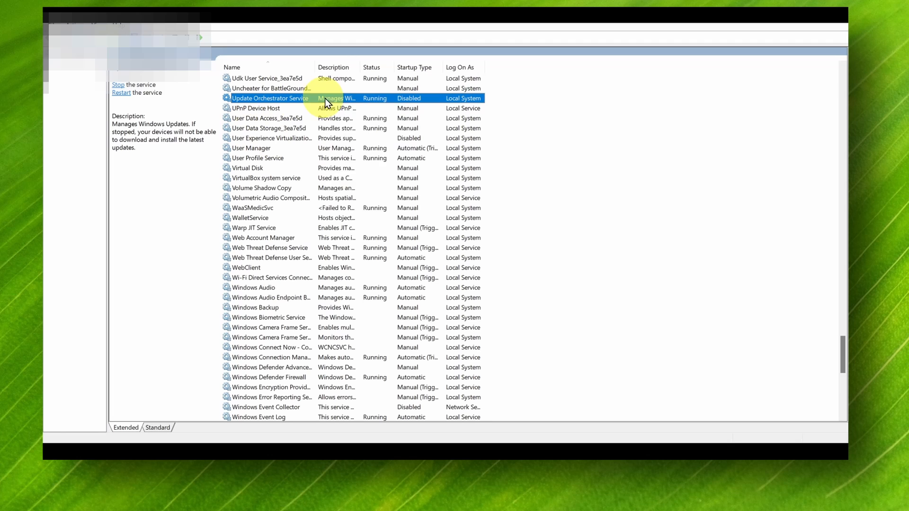
# Select Update Orchestrator Service and bring up its context menu
pyautogui.click(118, 85)
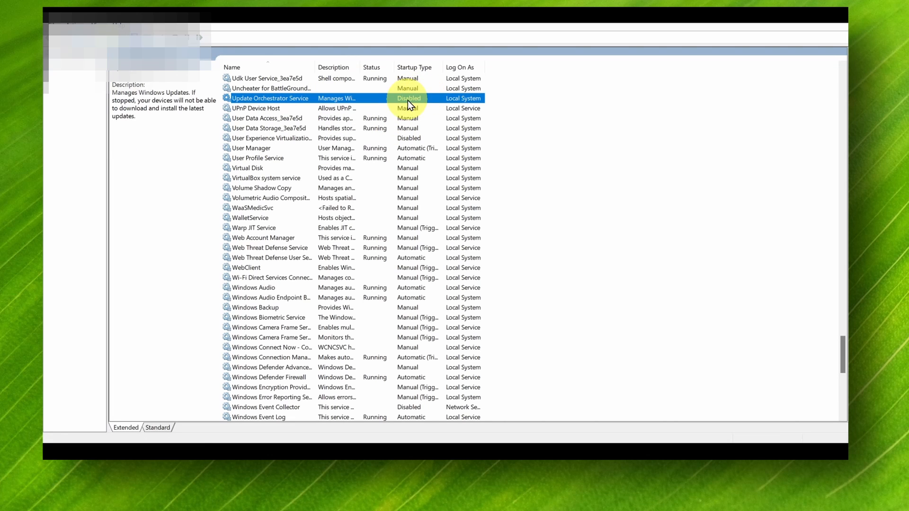
pyautogui.rightClick(407, 98)
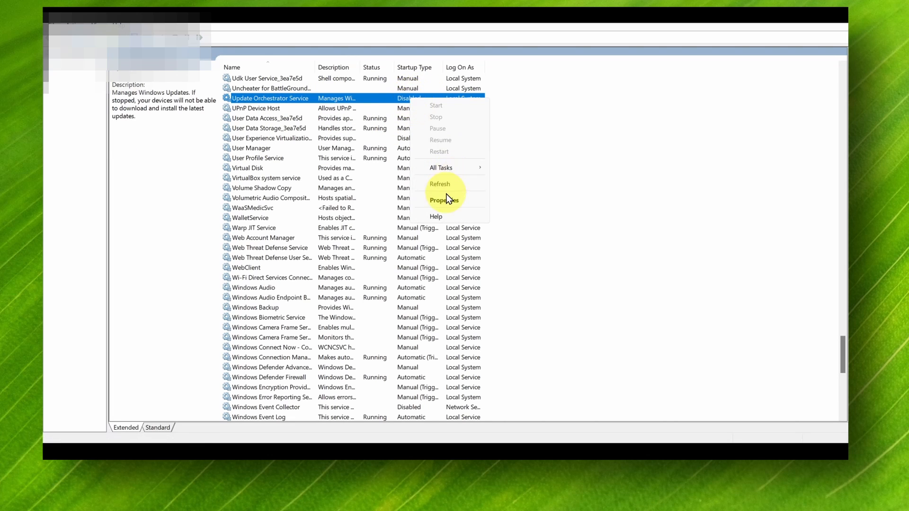
# Set Update Orchestrator Service to Automatic (Delayed Start), start it and apply
pyautogui.click(445, 200)
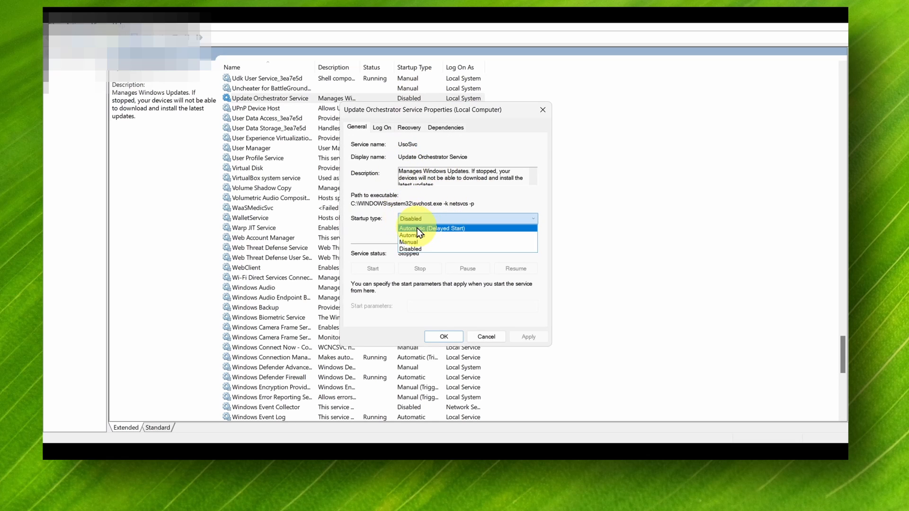
pyautogui.click(432, 228)
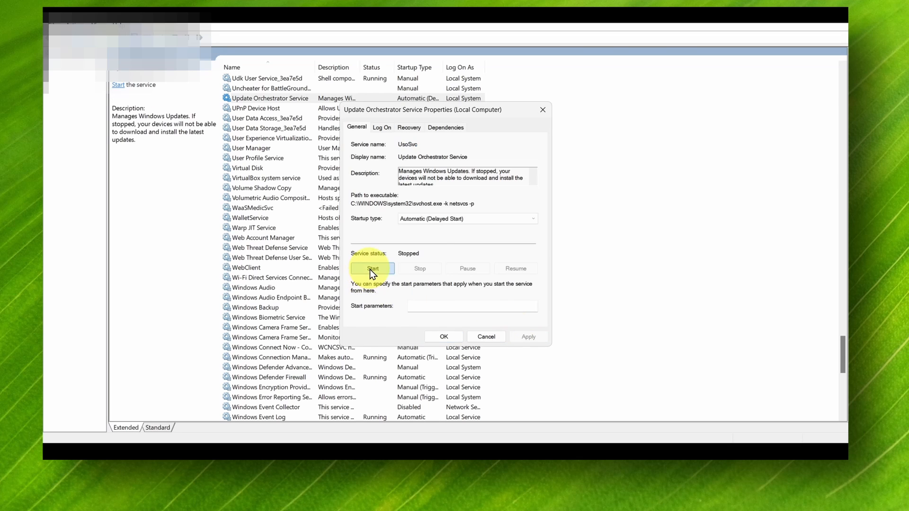
pyautogui.click(374, 268)
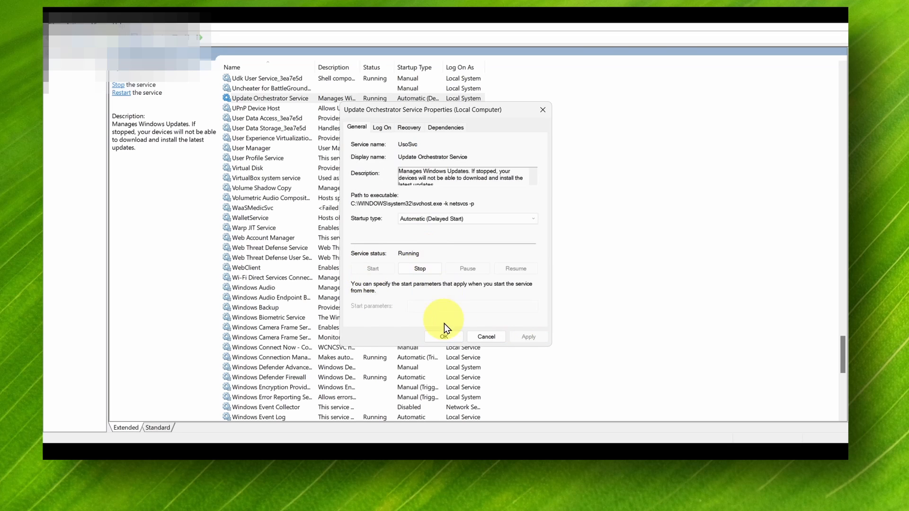
pyautogui.click(443, 336)
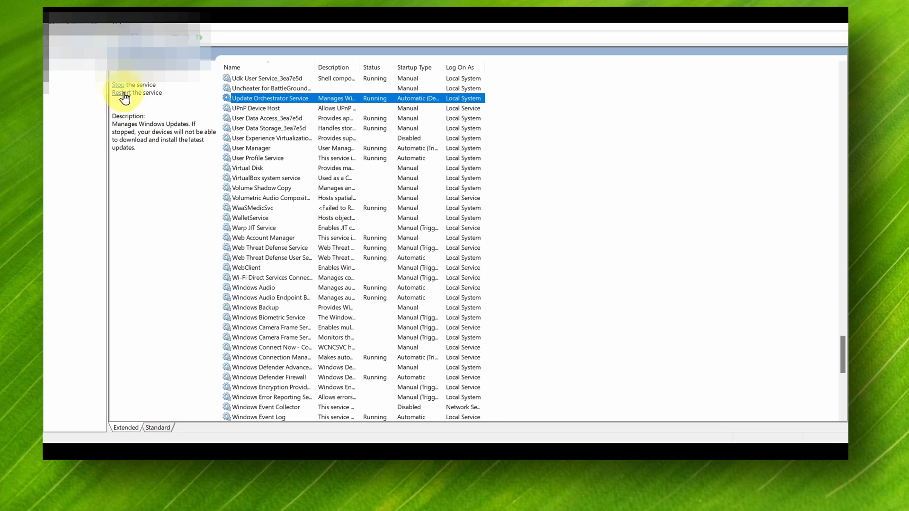
# Restart Update Orchestrator Service and dismiss the progress dialog so it shows Running
pyautogui.click(117, 84)
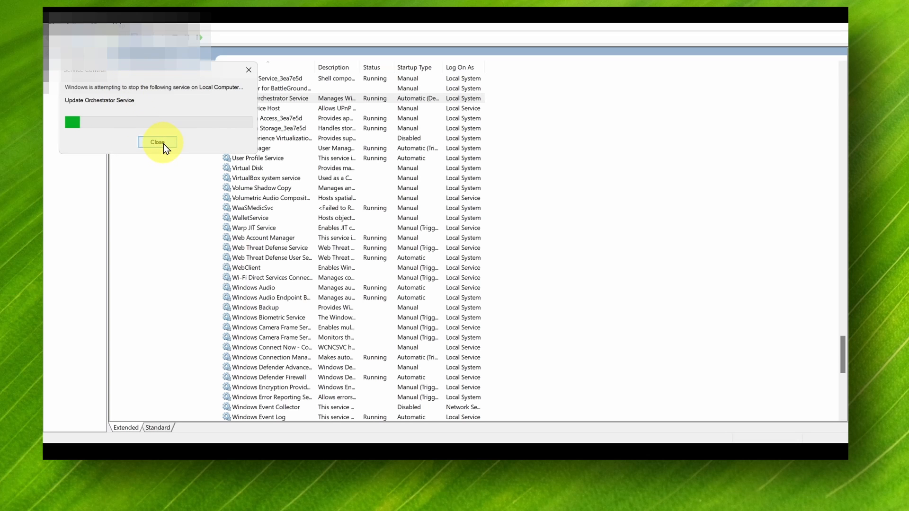
pyautogui.click(157, 143)
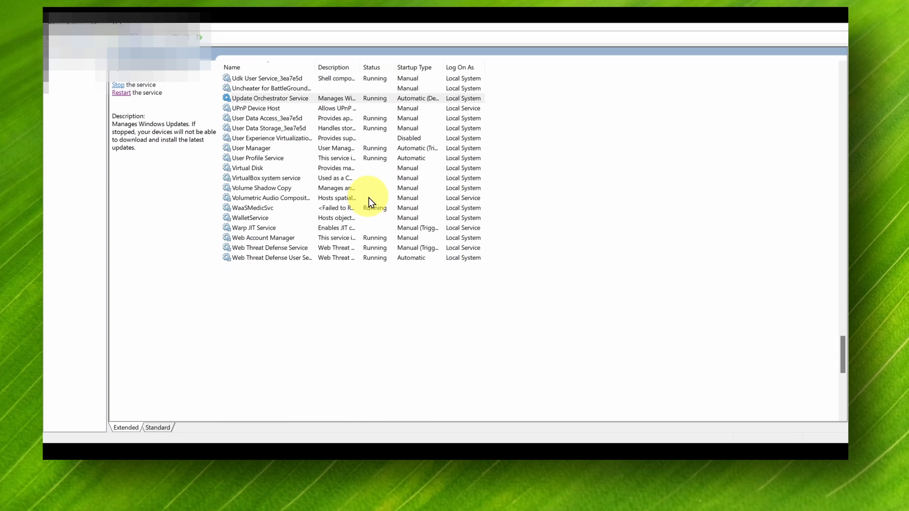
pyautogui.scroll(-3)
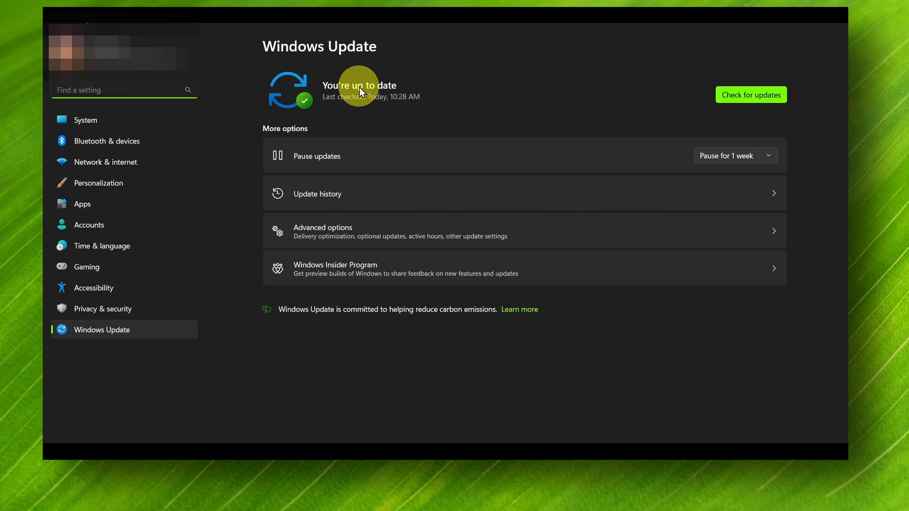
pyautogui.moveTo(386, 100)
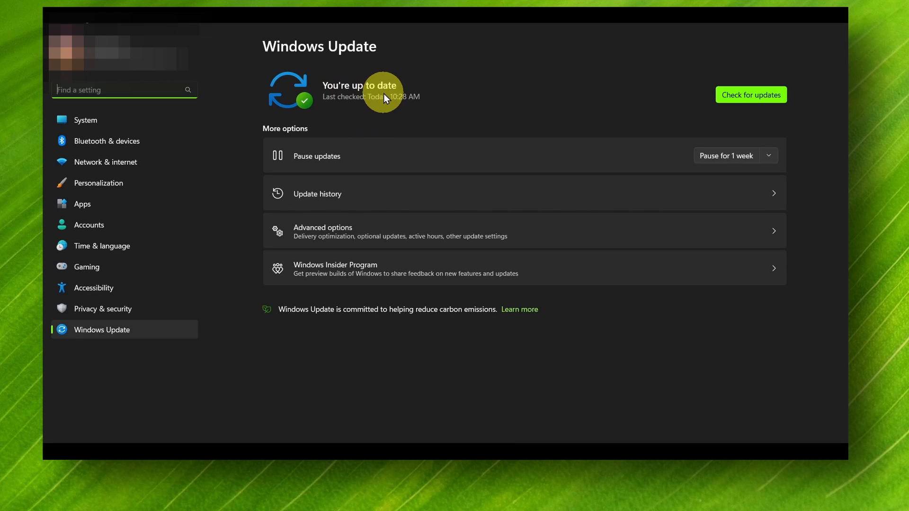